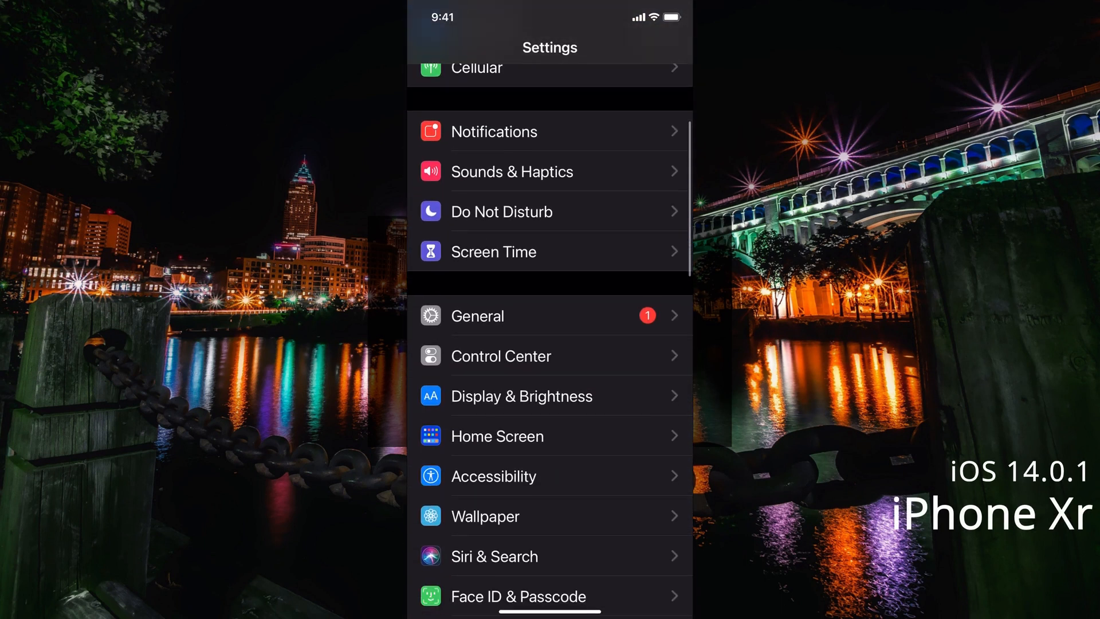
- Go through Accessibility and Touch to the AssistiveTouch page
click(493, 476)
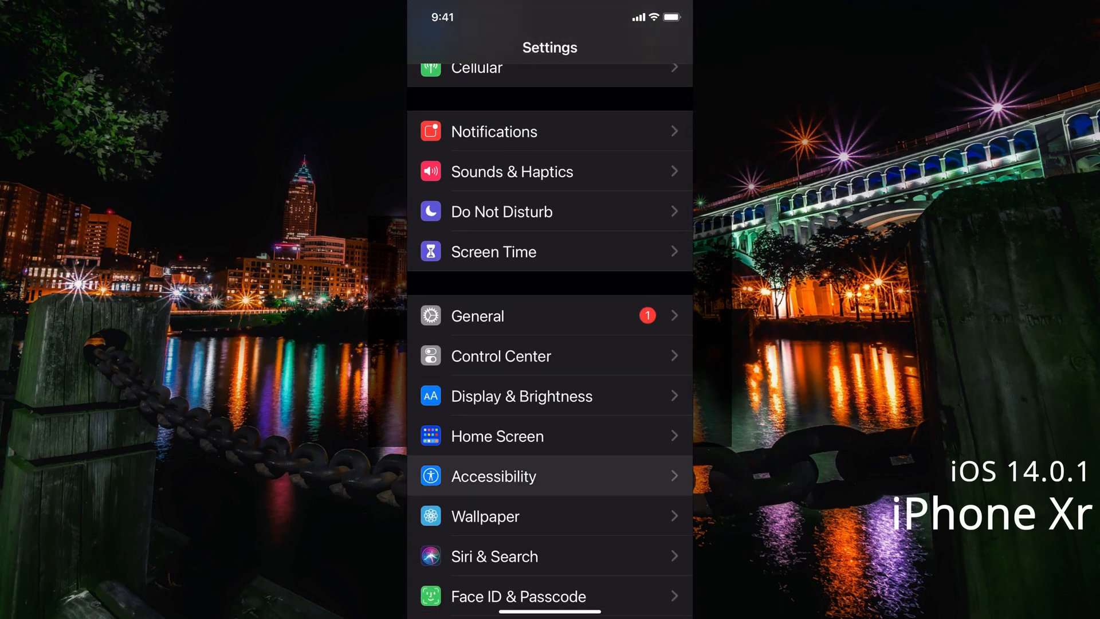
click(493, 476)
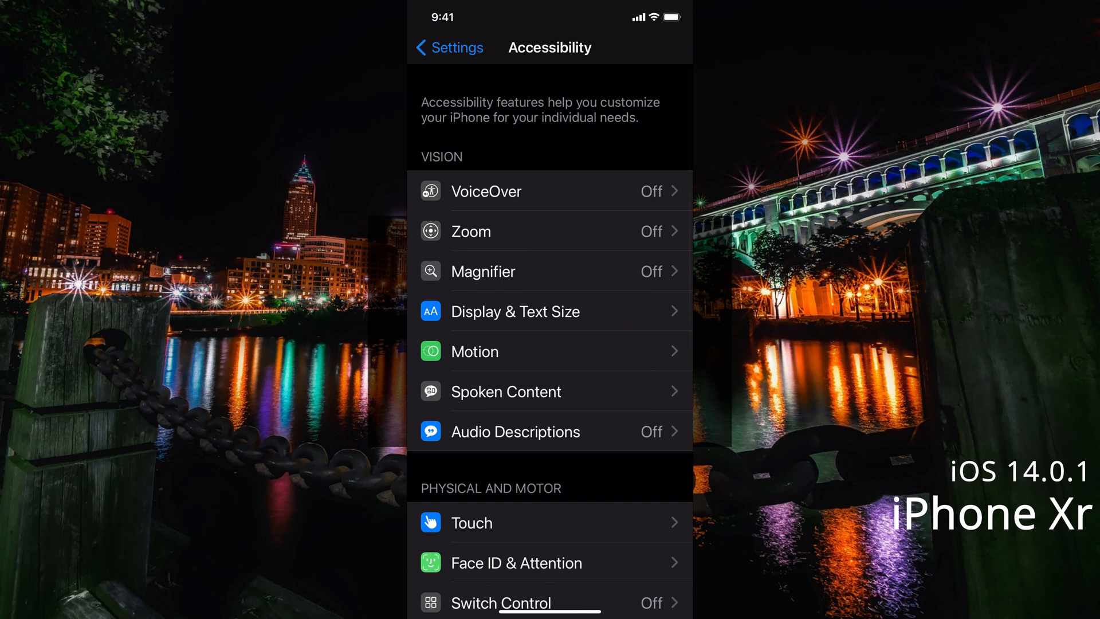
click(472, 522)
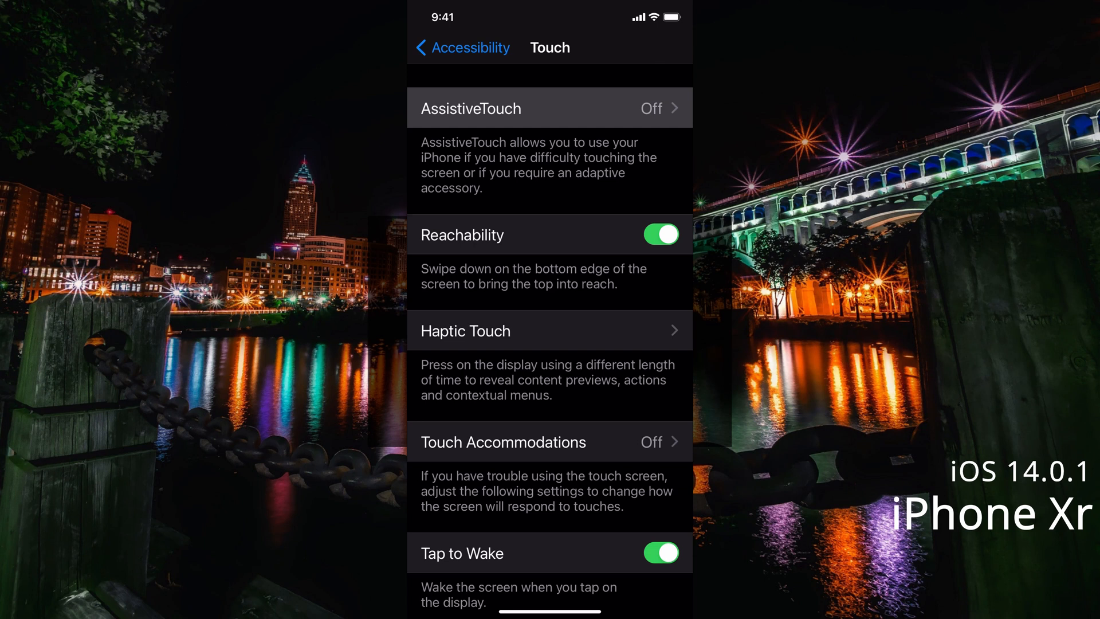
click(521, 108)
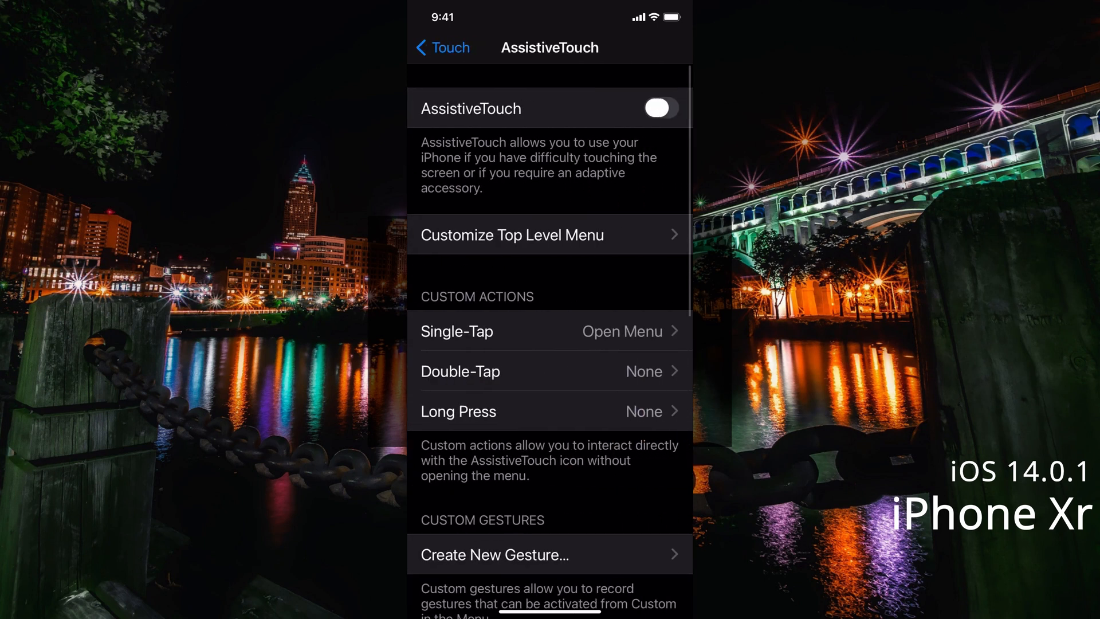
- Switch AssistiveTouch on and select Tap under Dwell Controls
click(662, 107)
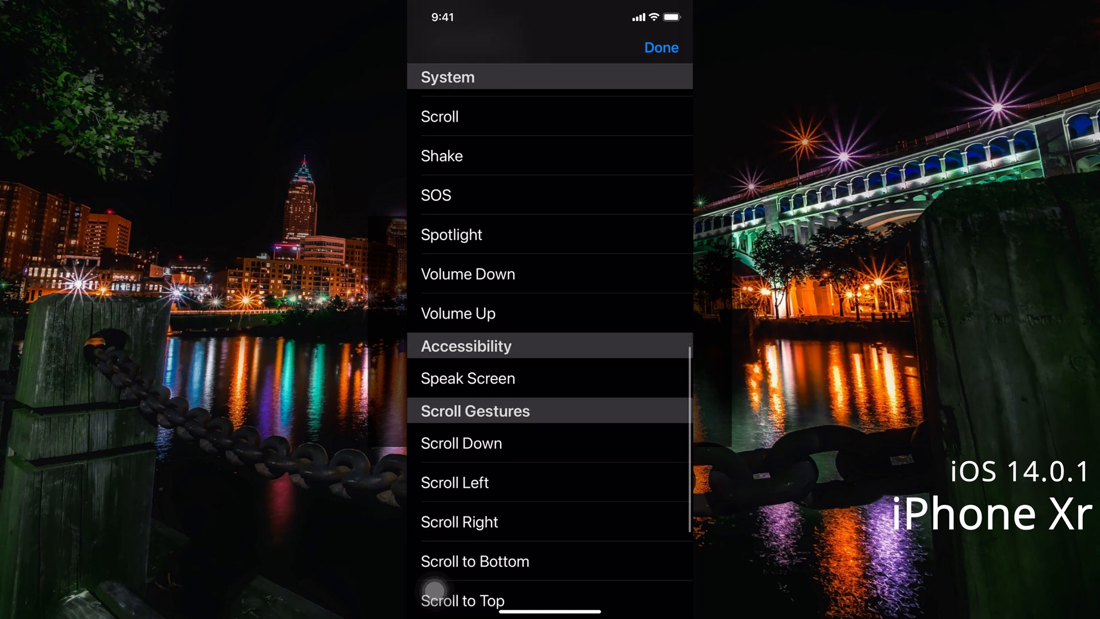
scroll(down, 3)
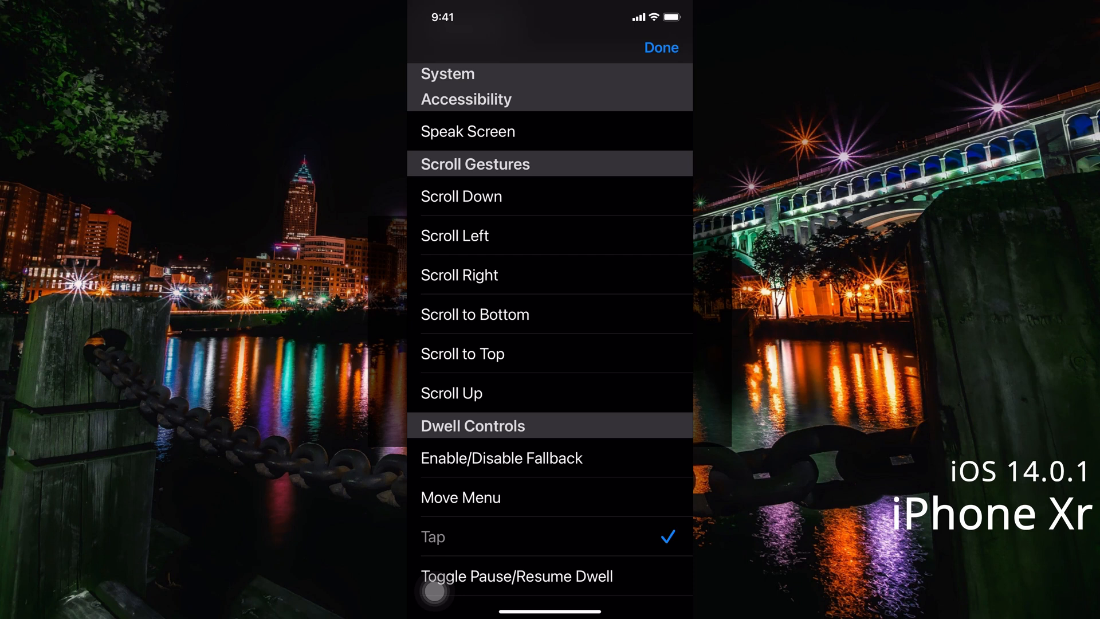
click(432, 605)
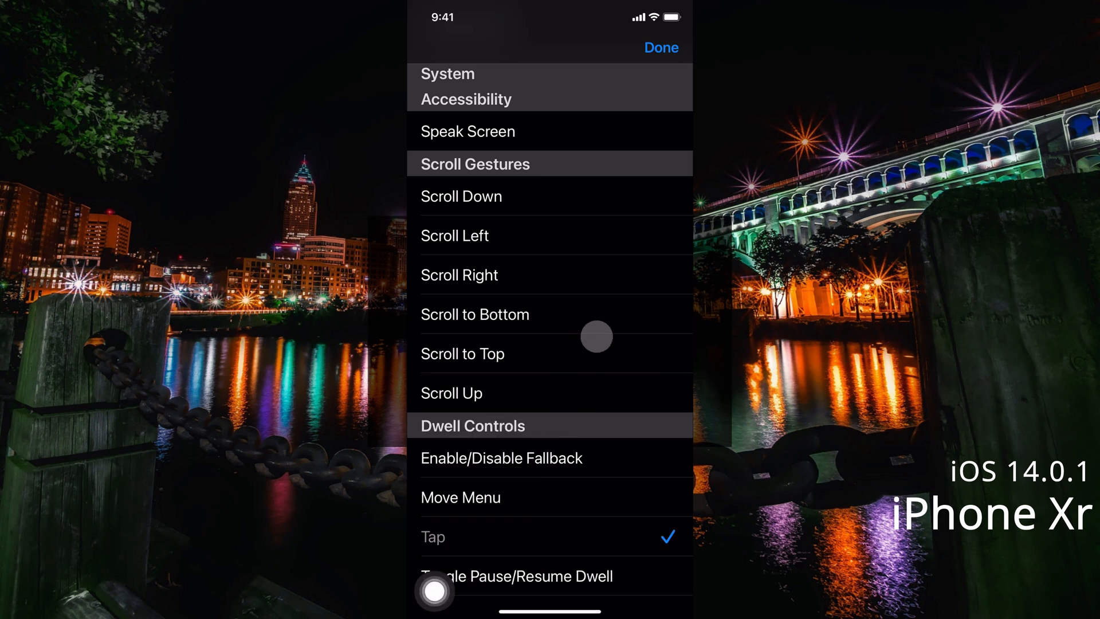
mouse_move(564, 426)
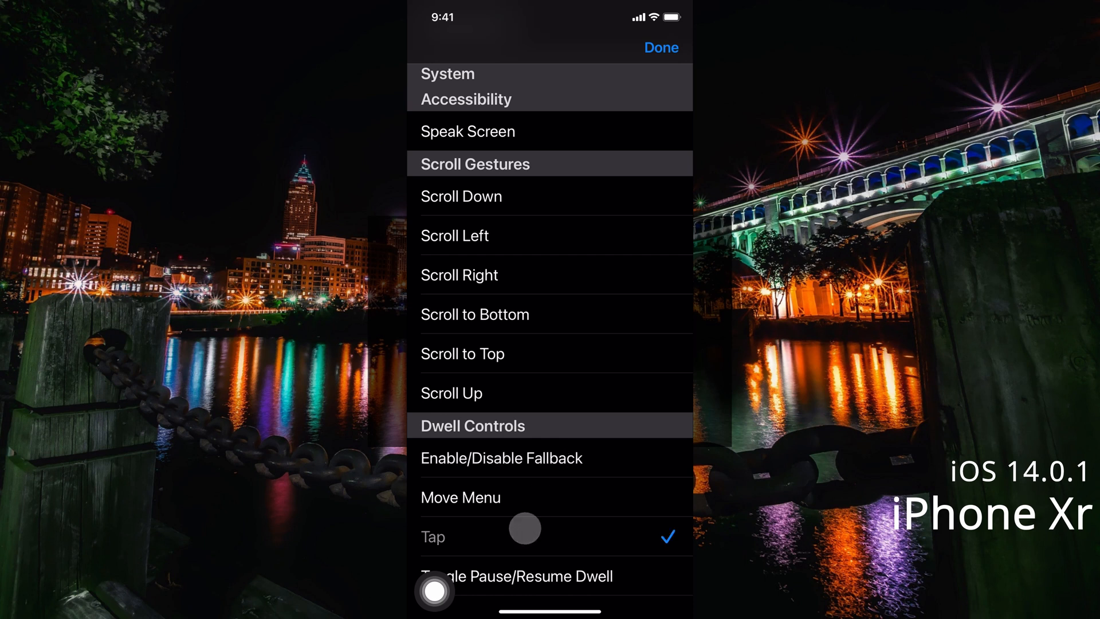
- Return home, tap twice to show the tap-indicator circle, then switch to Android Settings
click(433, 600)
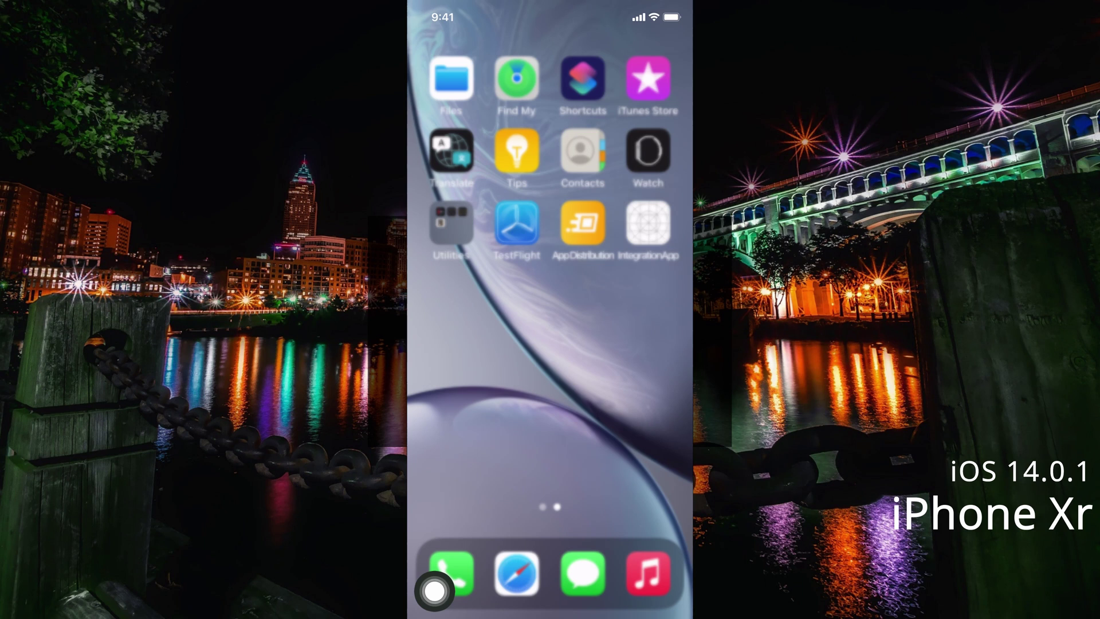
click(436, 588)
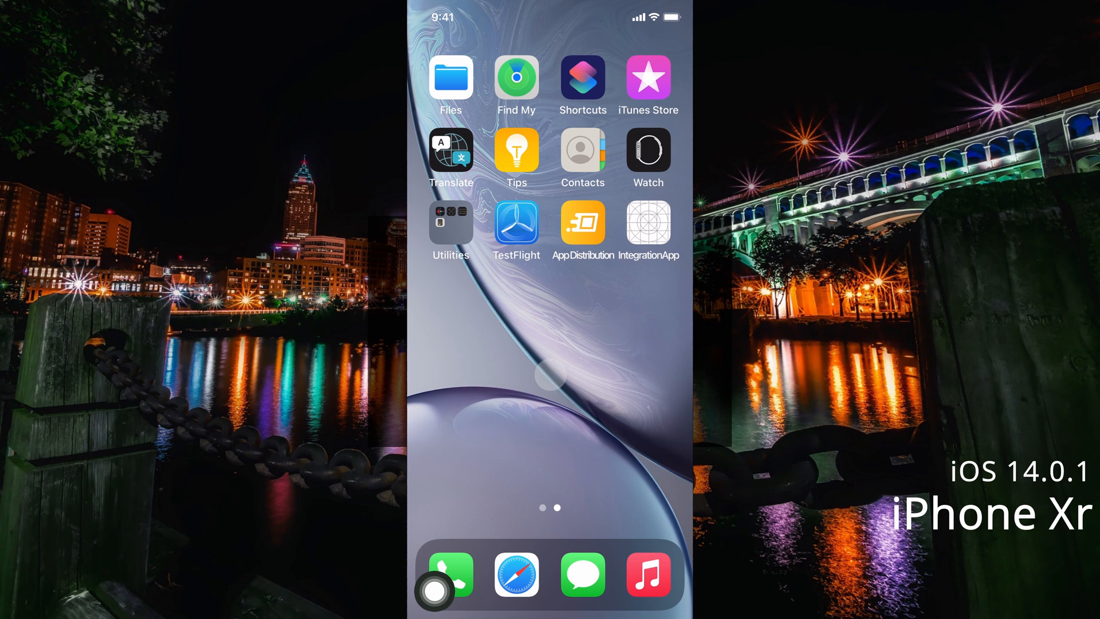
click(516, 576)
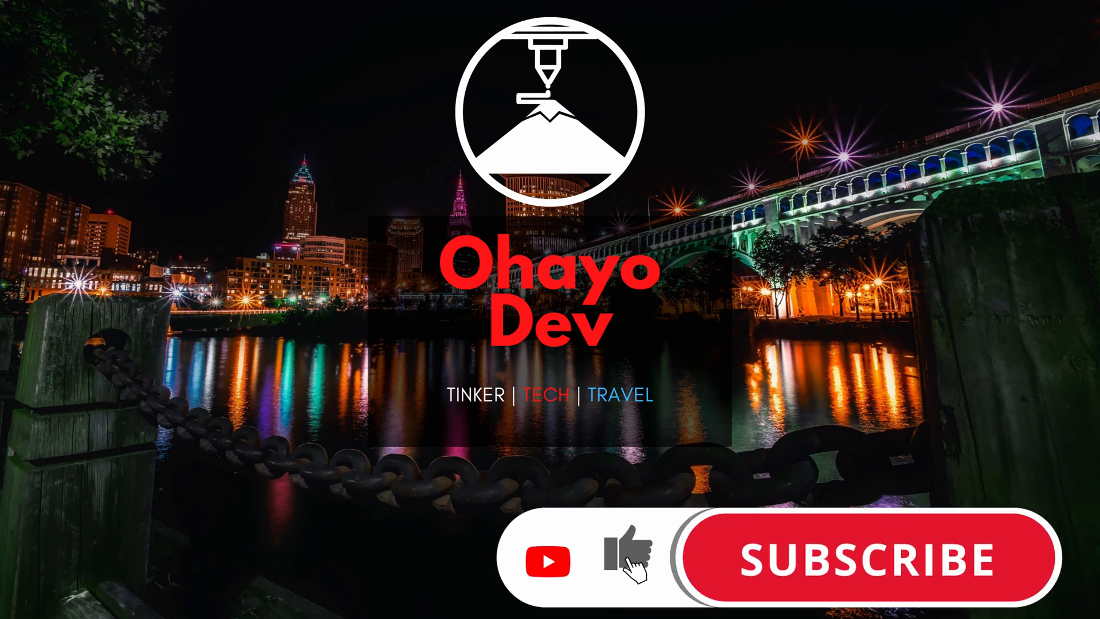
click(867, 564)
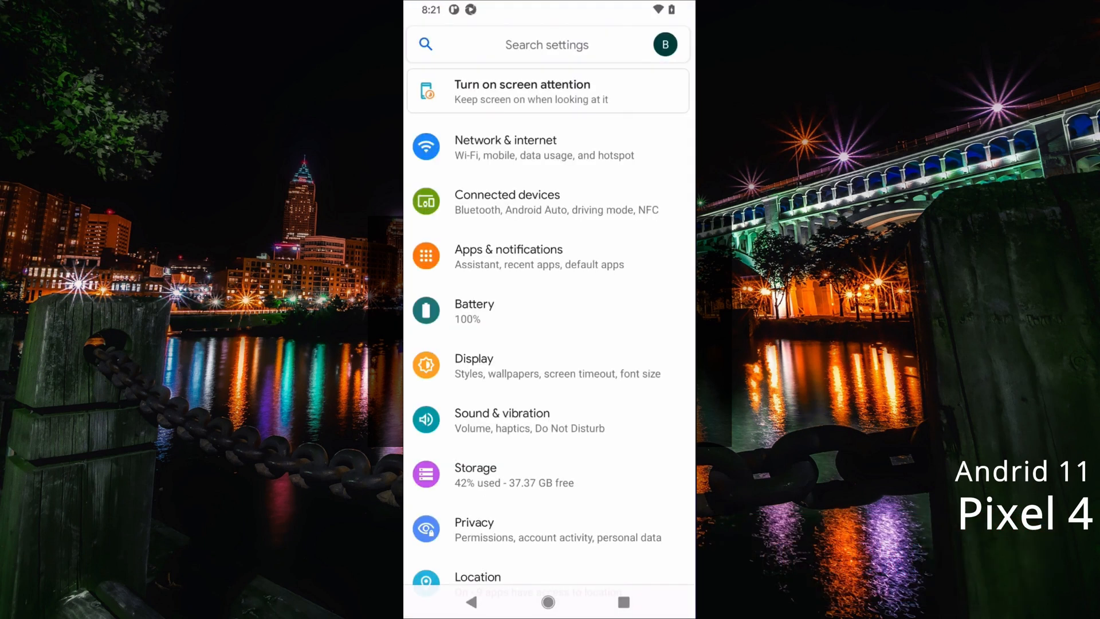
- Enter Developer options and scroll down to the Input section
scroll(down, 3)
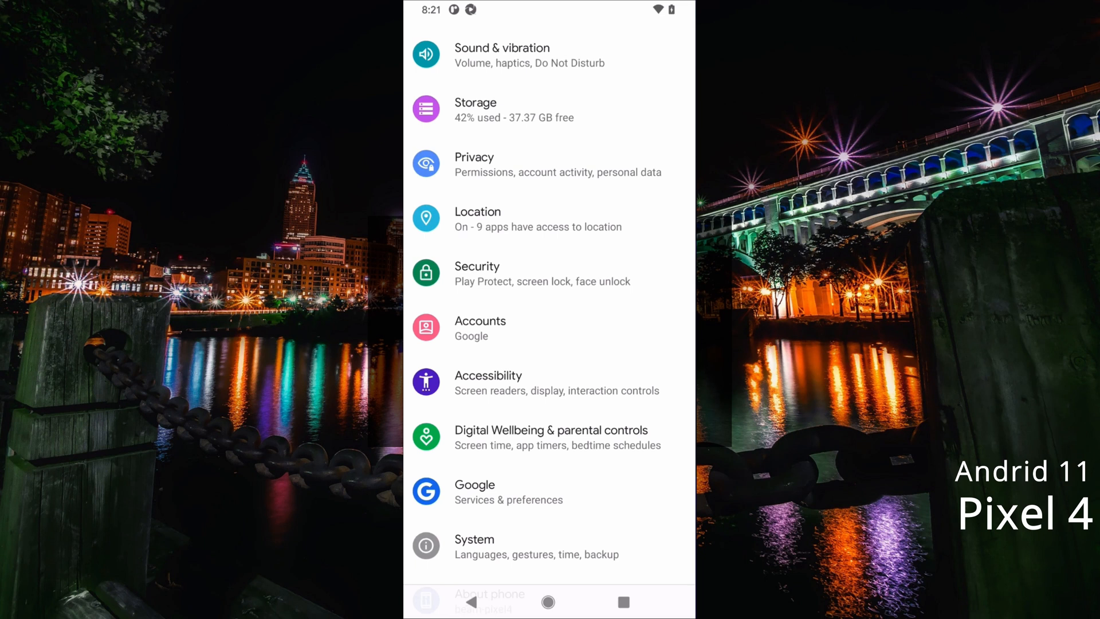
click(474, 539)
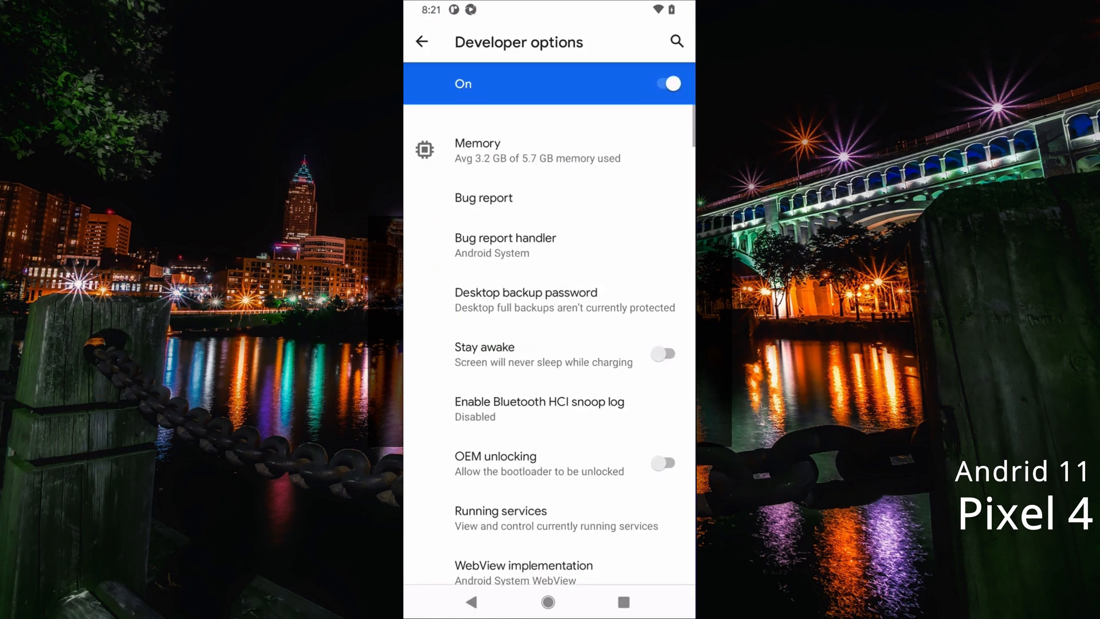
scroll(down, 3)
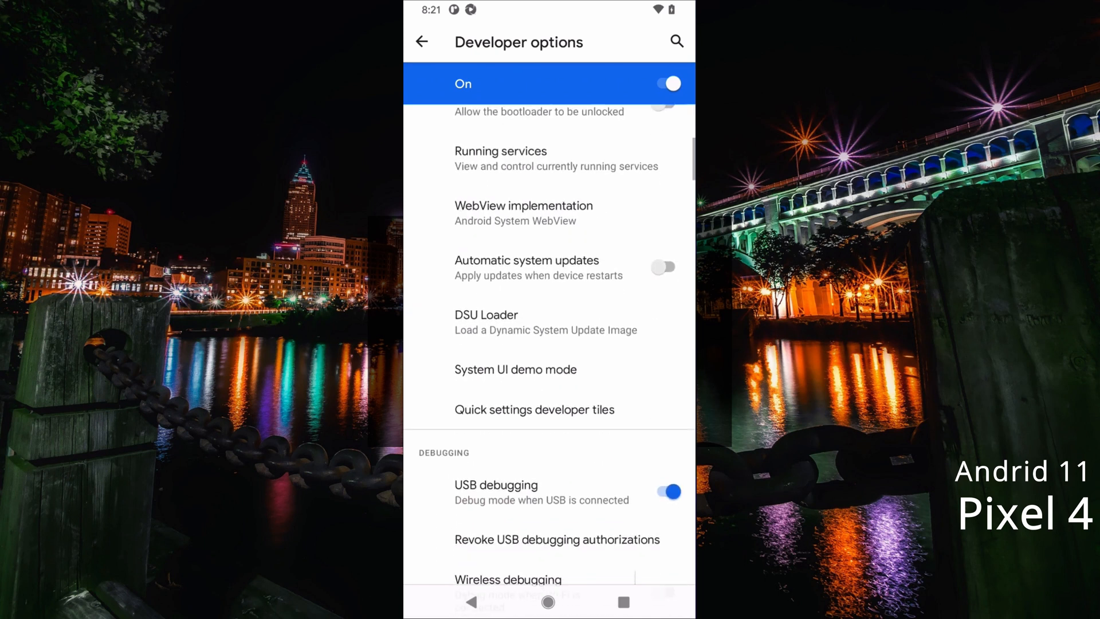
scroll(down, 3)
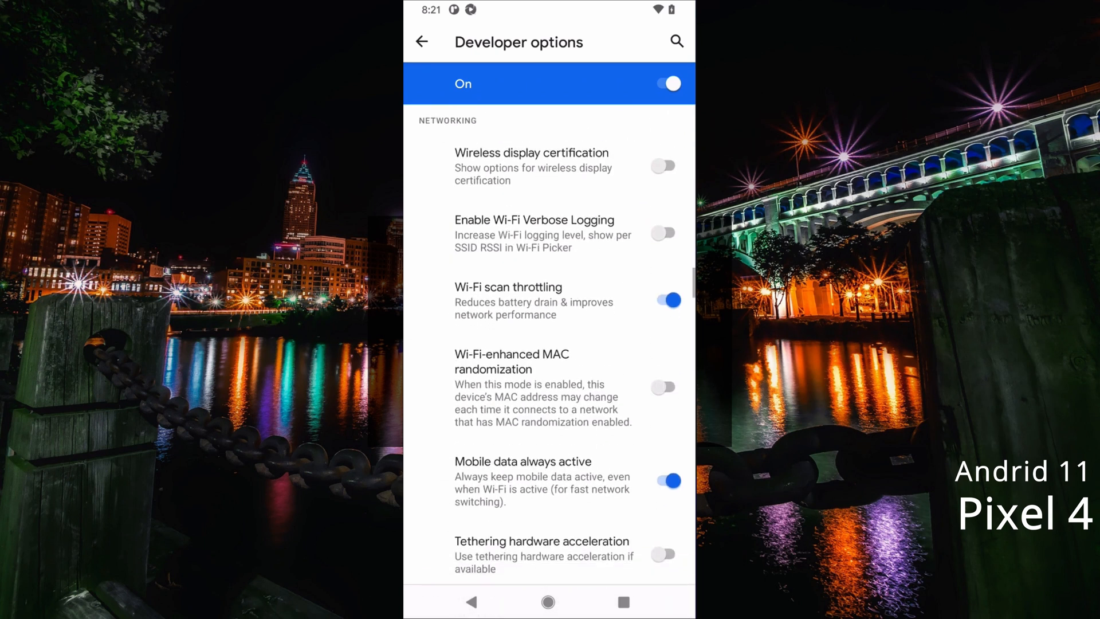
scroll(down, 3)
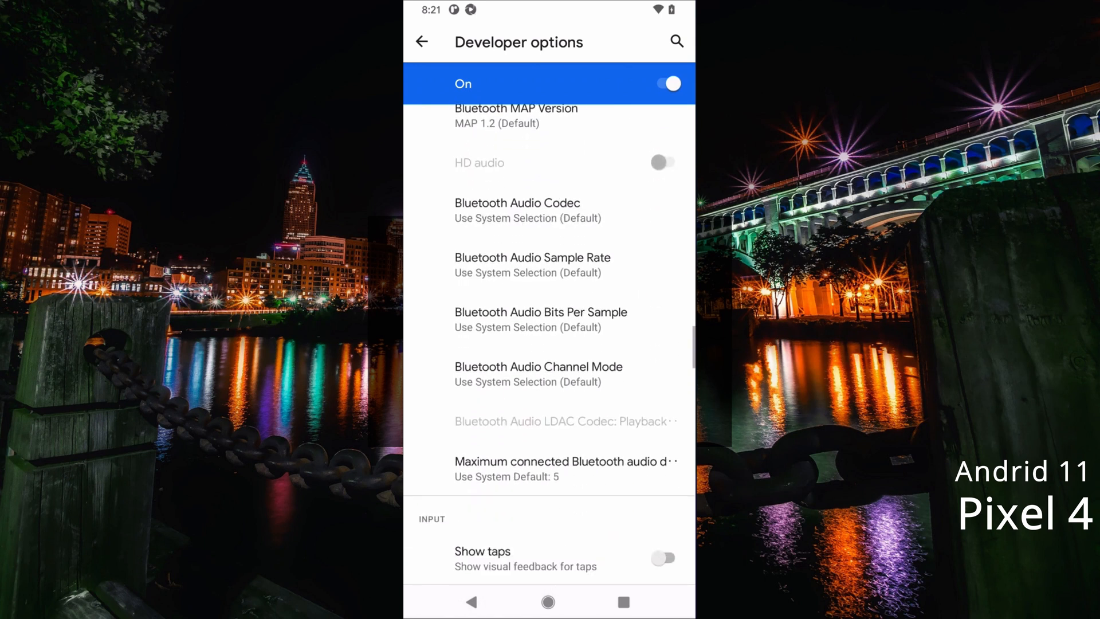
scroll(down, 3)
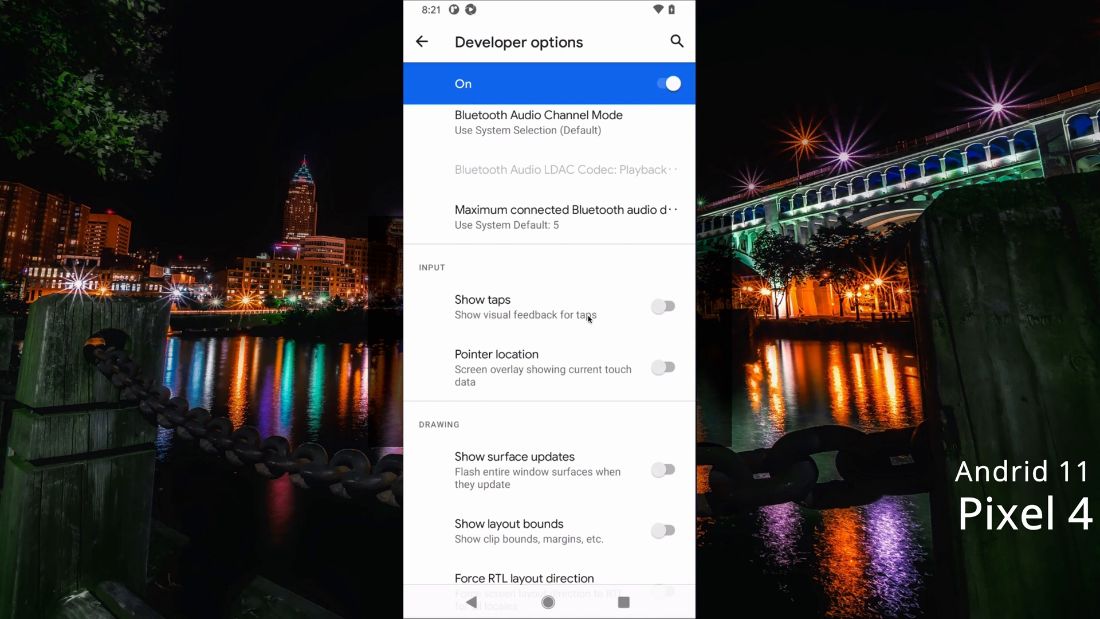
- Switch Pointer location on and scroll to watch the touch trails overlay
click(666, 368)
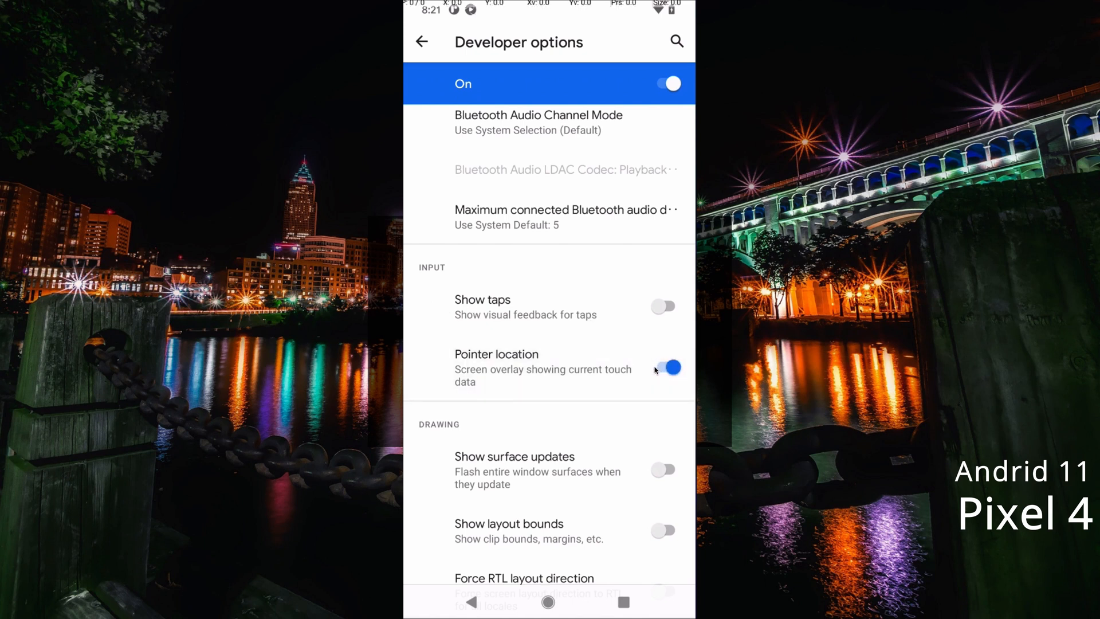
scroll(down, 3)
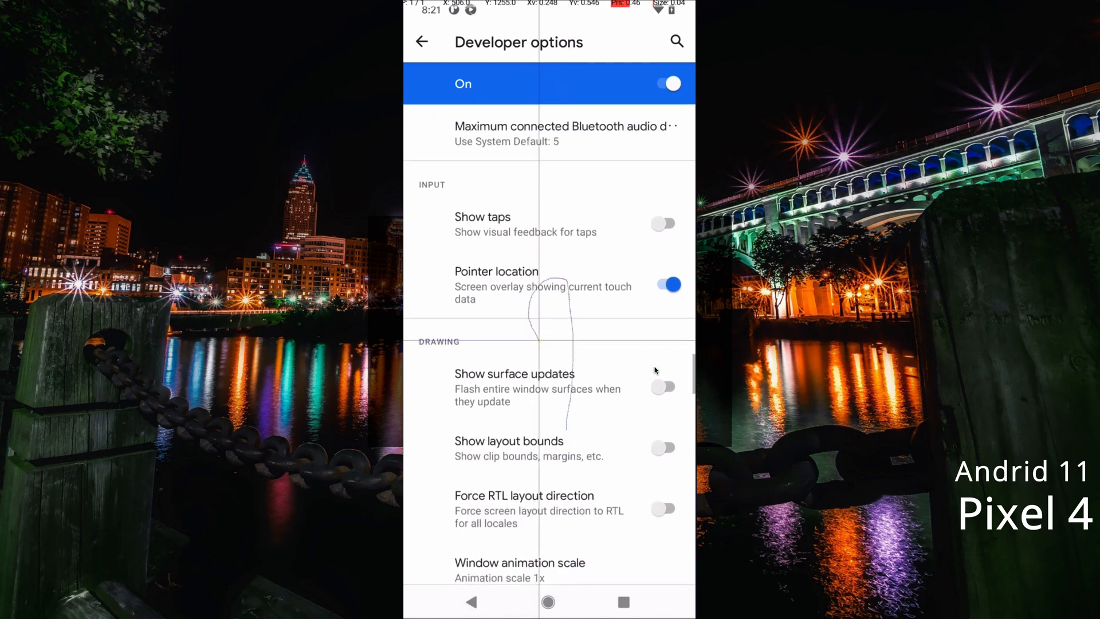
scroll(down, 3)
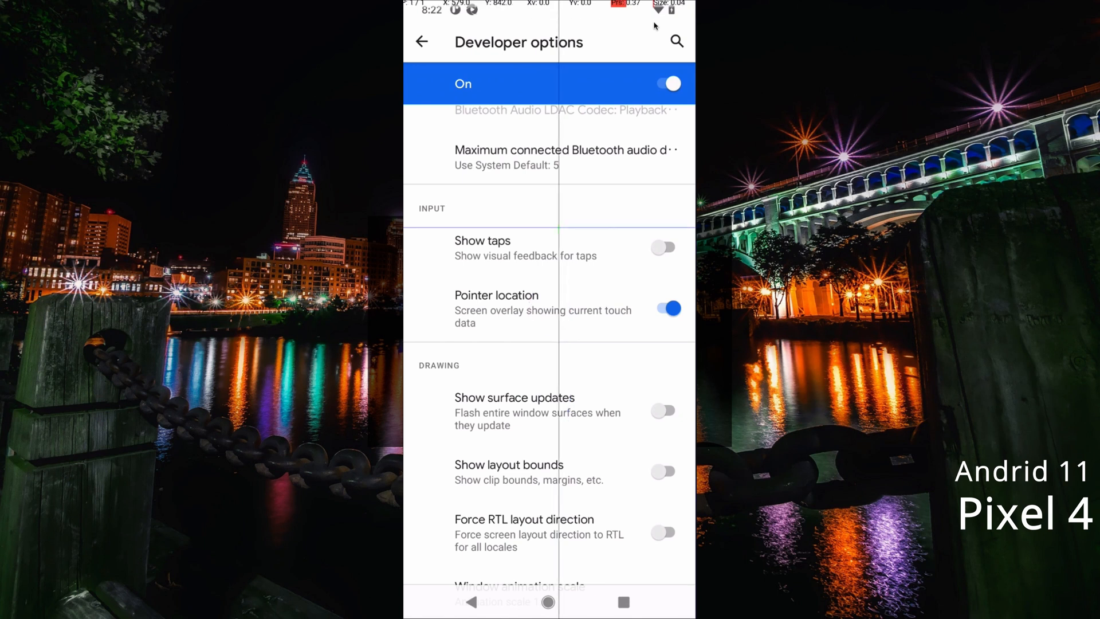
scroll(down, 3)
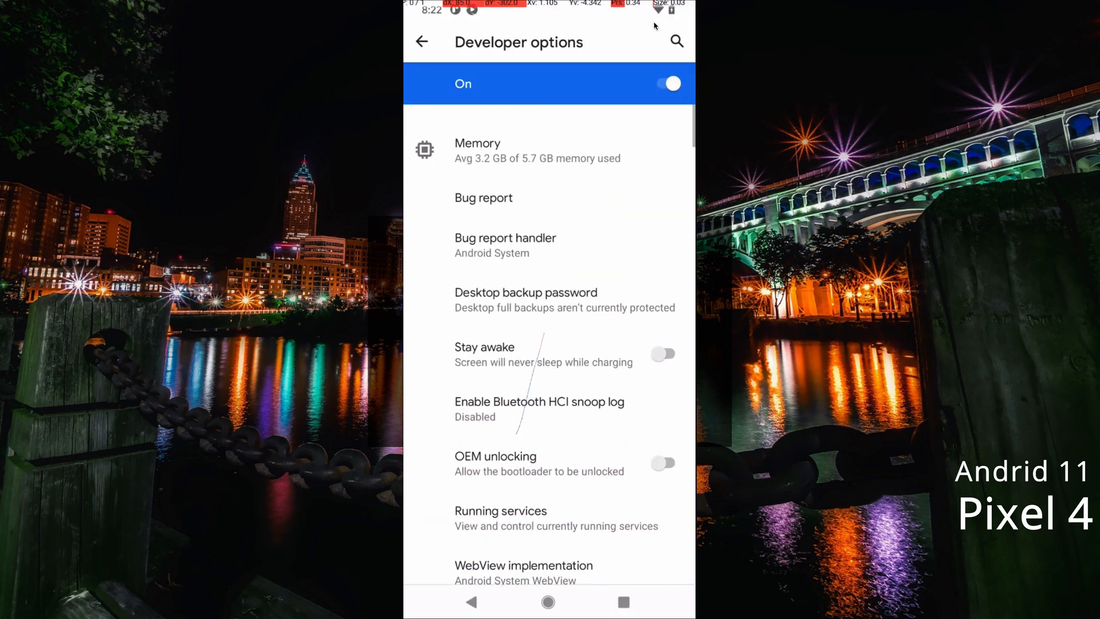
scroll(down, 3)
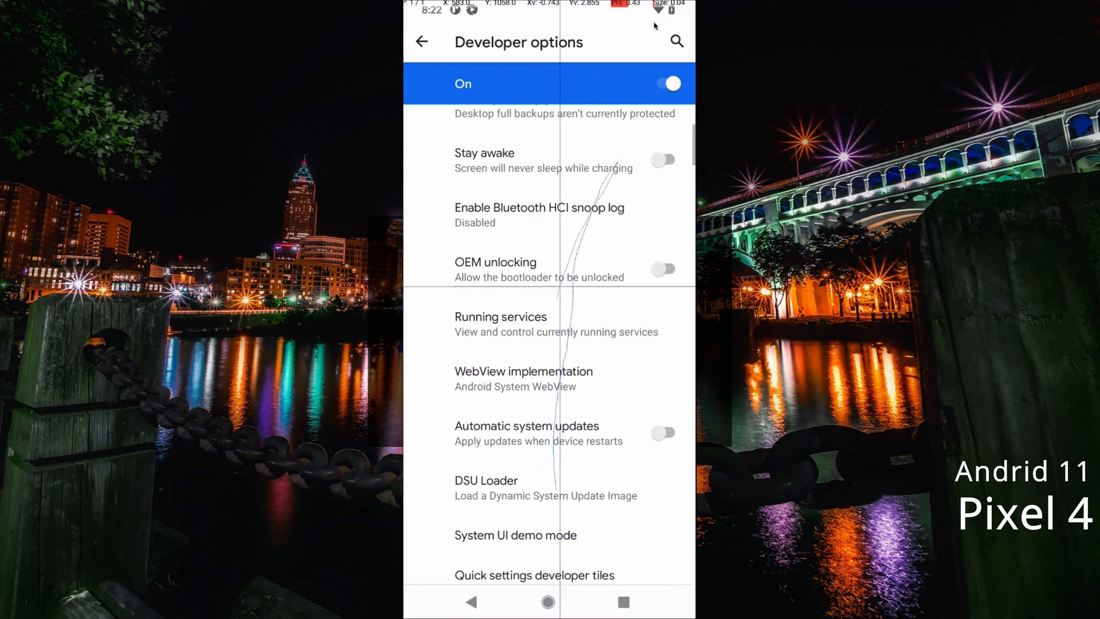
scroll(down, 3)
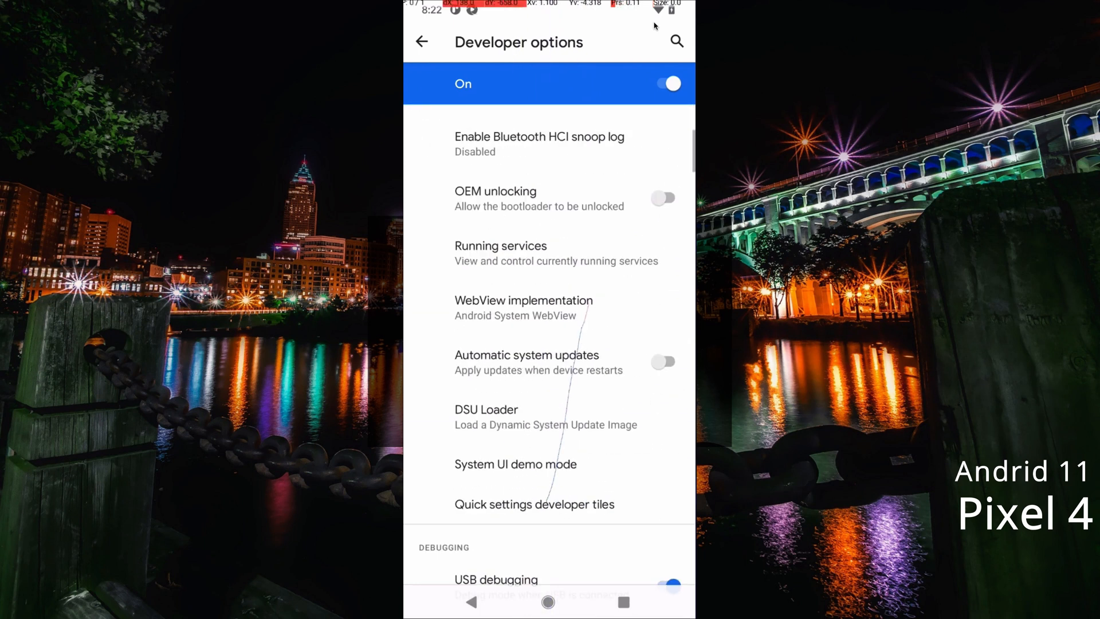
scroll(down, 3)
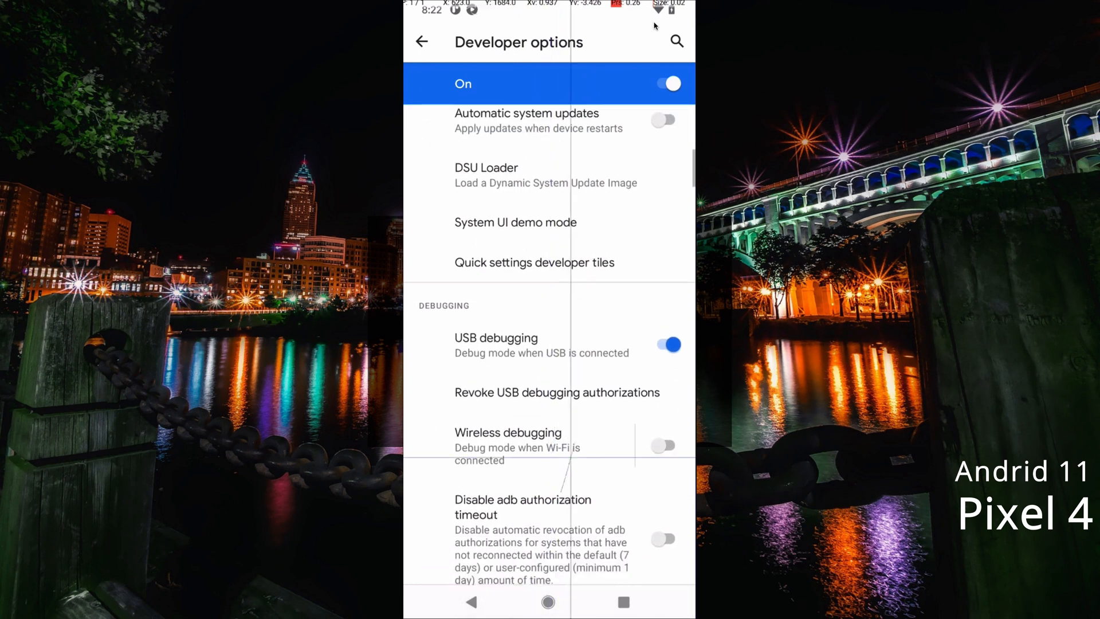
scroll(down, 3)
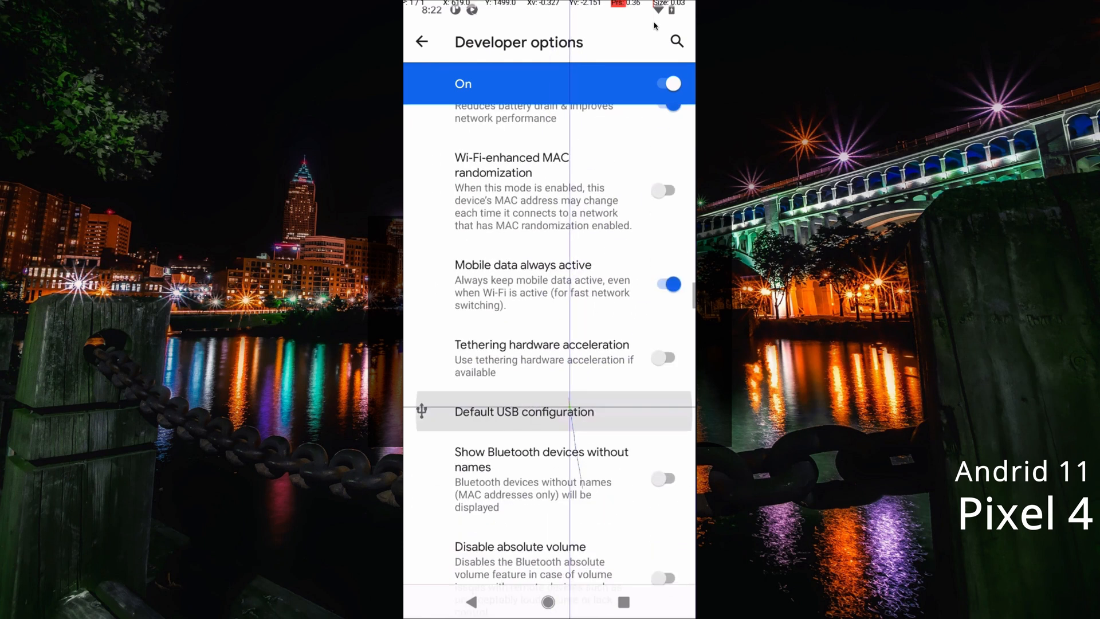
scroll(down, 3)
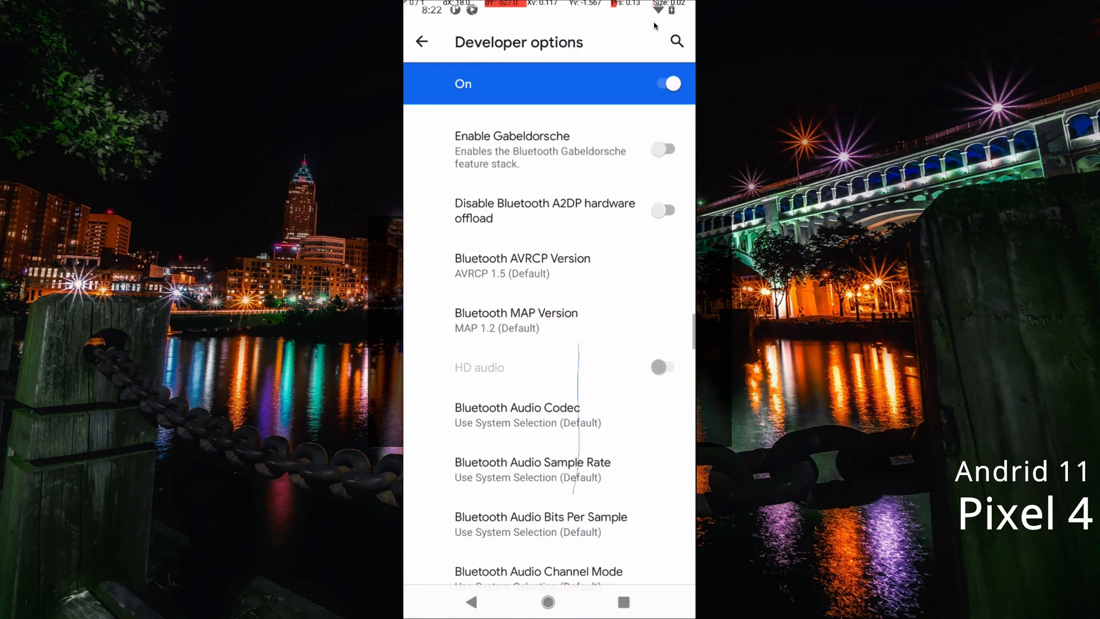
scroll(down, 3)
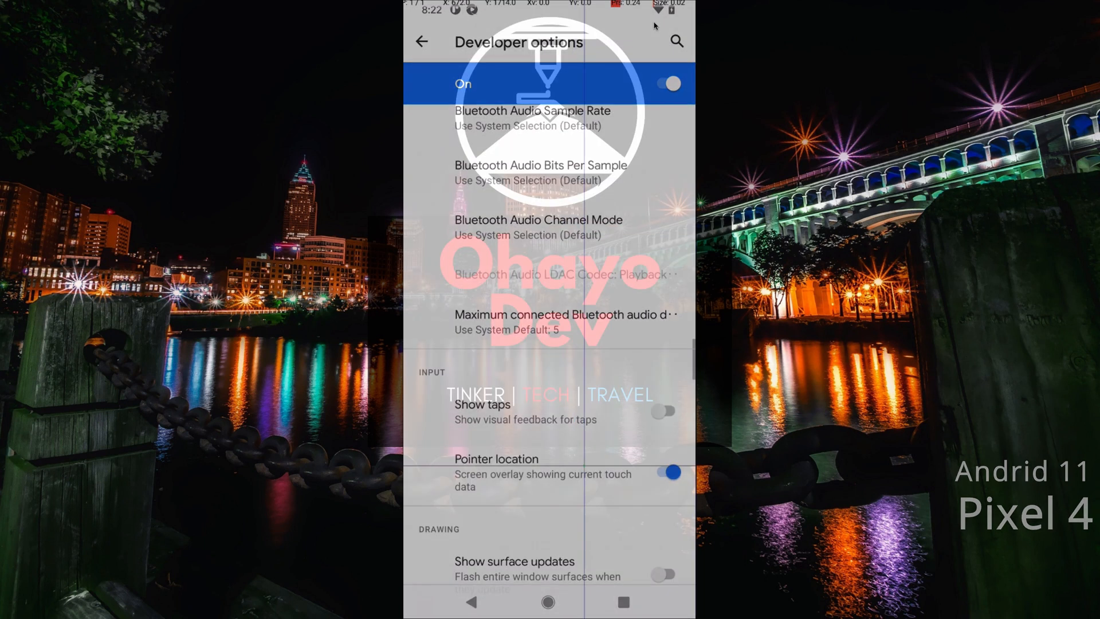